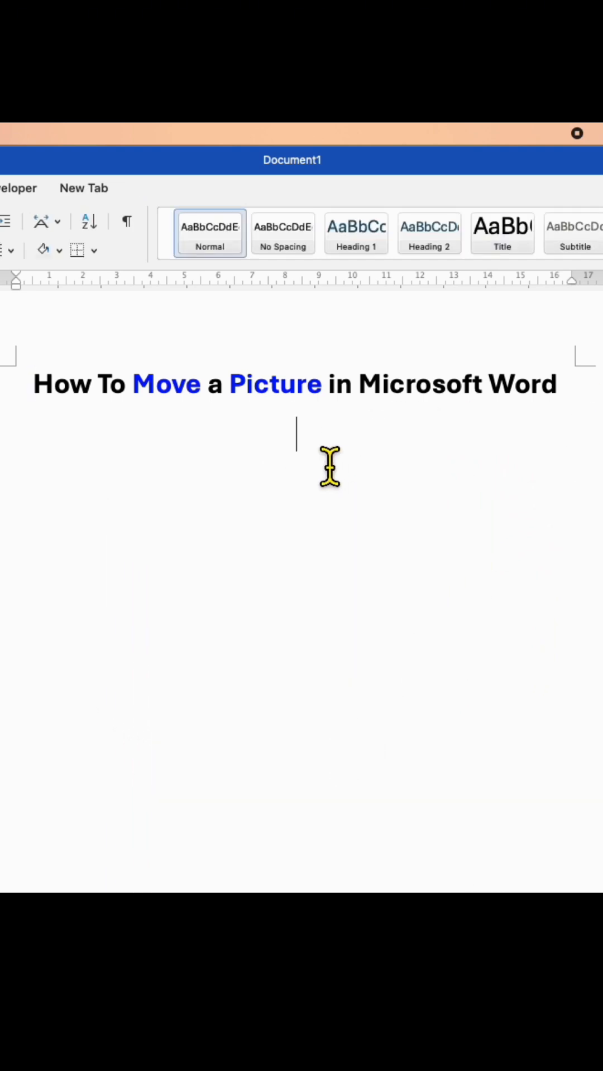
{"action": "mouse_move", "coordinate": [274, 475]}
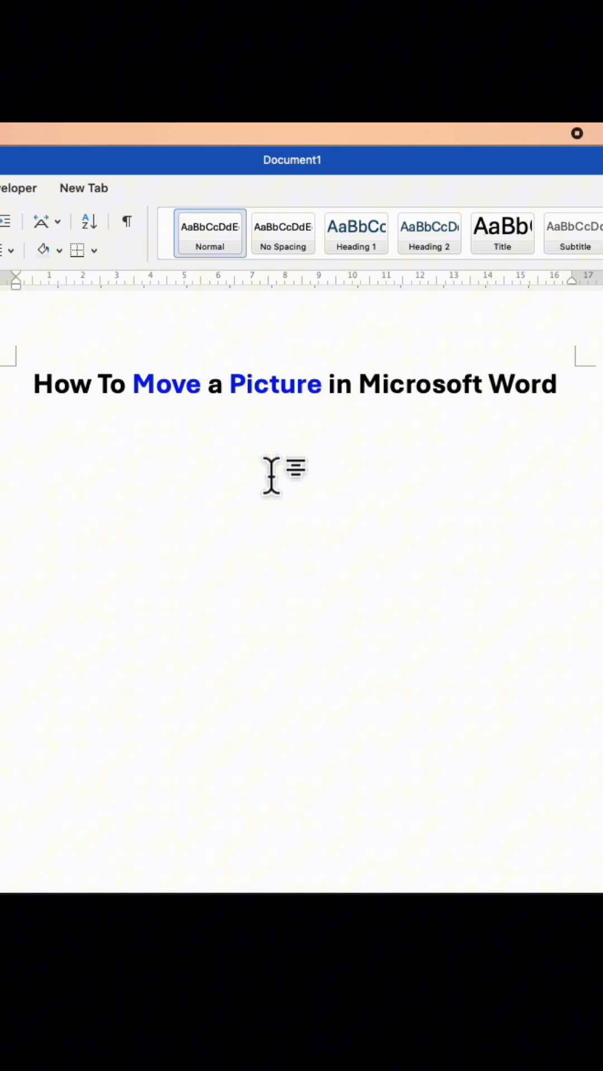
- Switch the ribbon to the Insert tab
{"action": "left_click", "coordinate": [127, 252]}
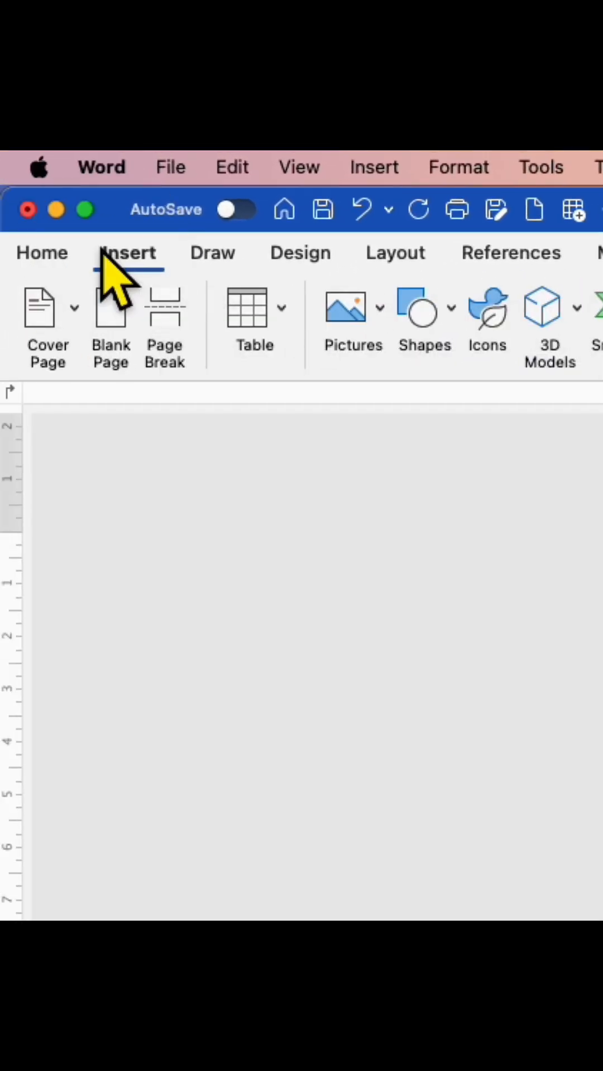
- From the Pictures dropdown, choose Picture from File
{"action": "left_click", "coordinate": [352, 309]}
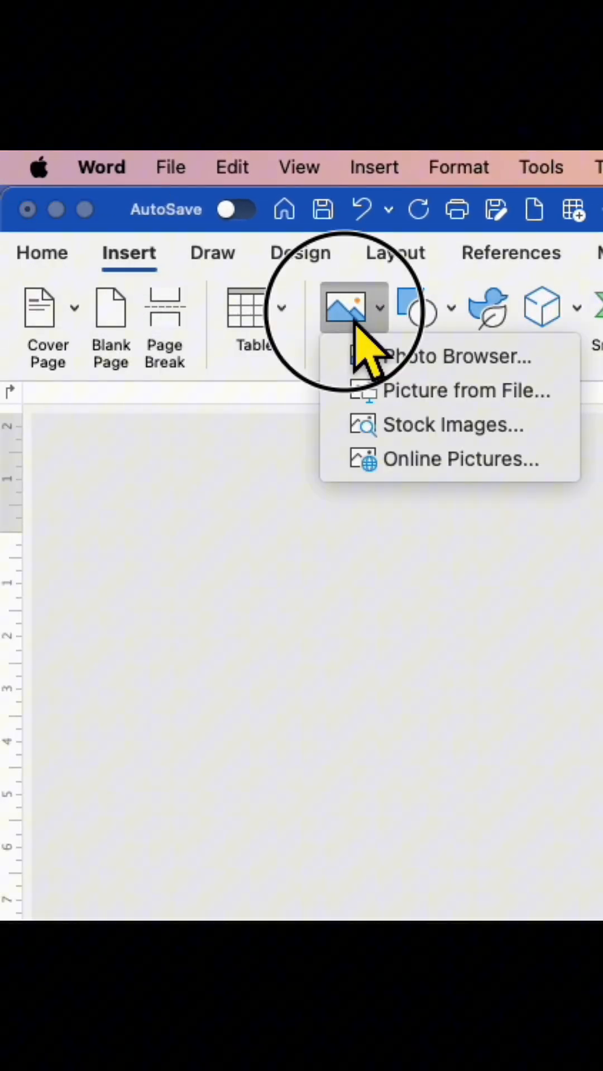
{"action": "mouse_move", "coordinate": [461, 390]}
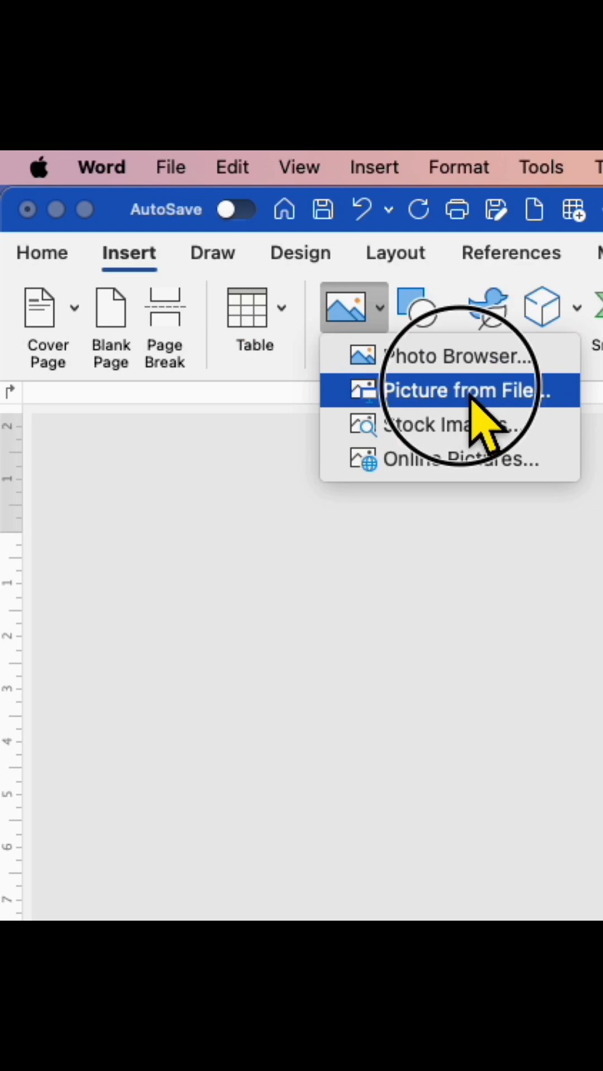
{"action": "left_click", "coordinate": [456, 390]}
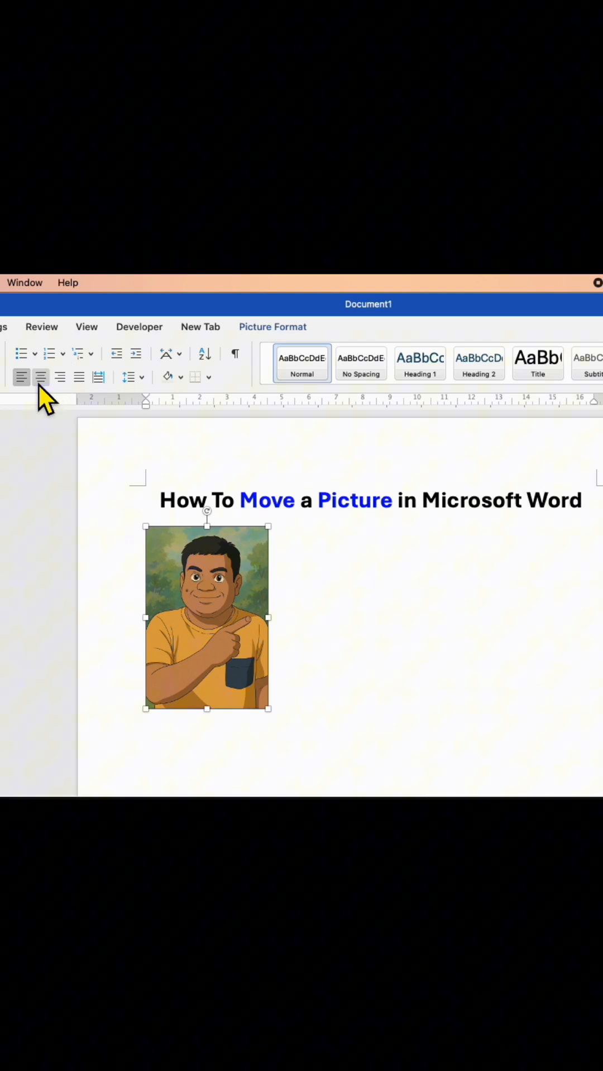
- Right-align the inserted cartoon picture beneath the heading
{"action": "left_click", "coordinate": [60, 377]}
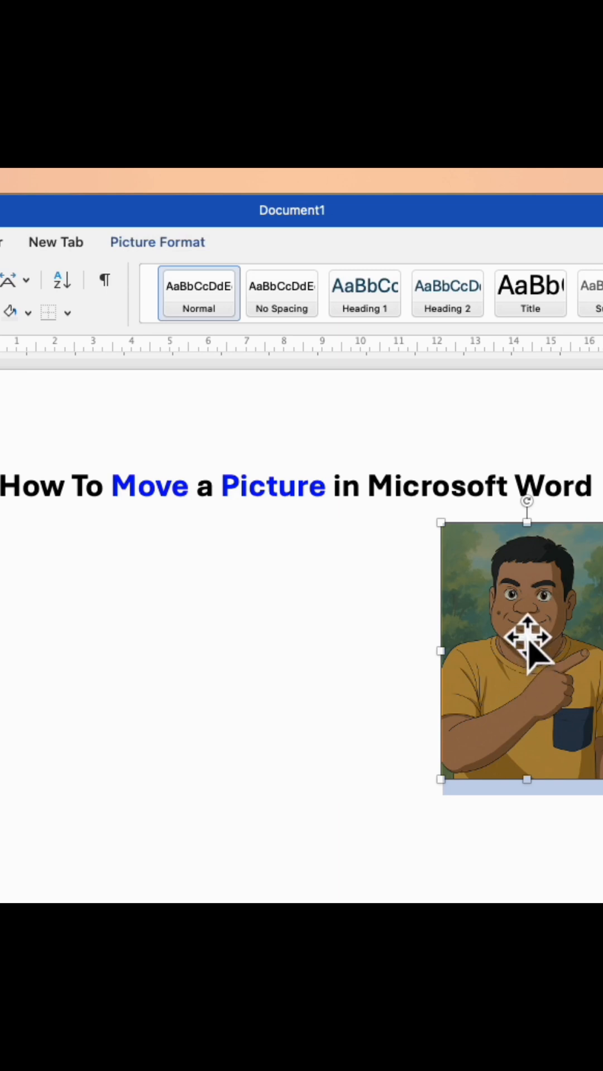
- Set the cartoon picture's text wrapping to In Front of Text
{"action": "right_click", "coordinate": [526, 639]}
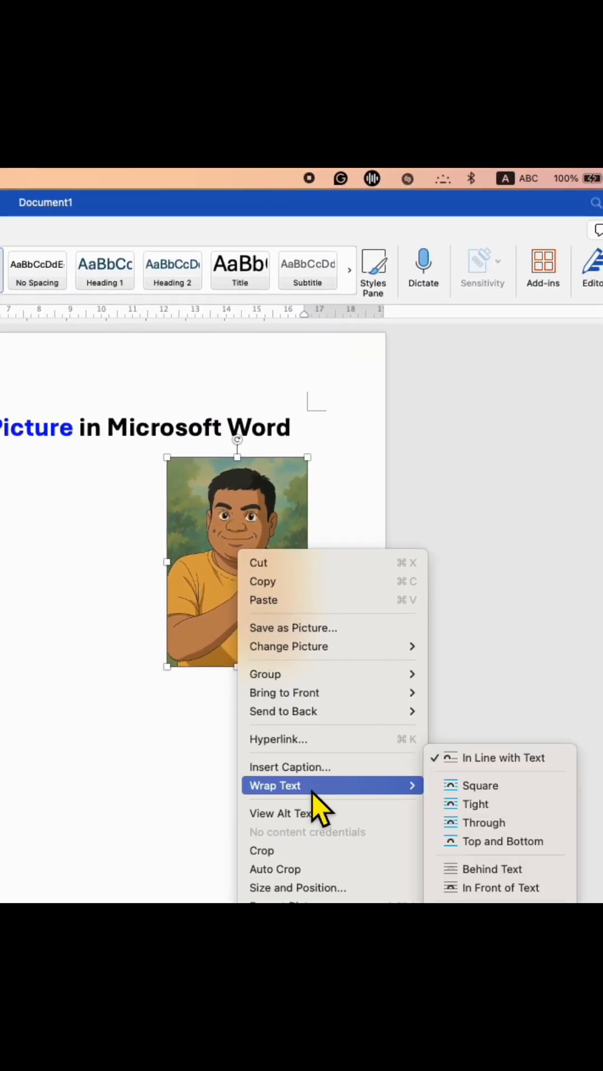
{"action": "mouse_move", "coordinate": [486, 822]}
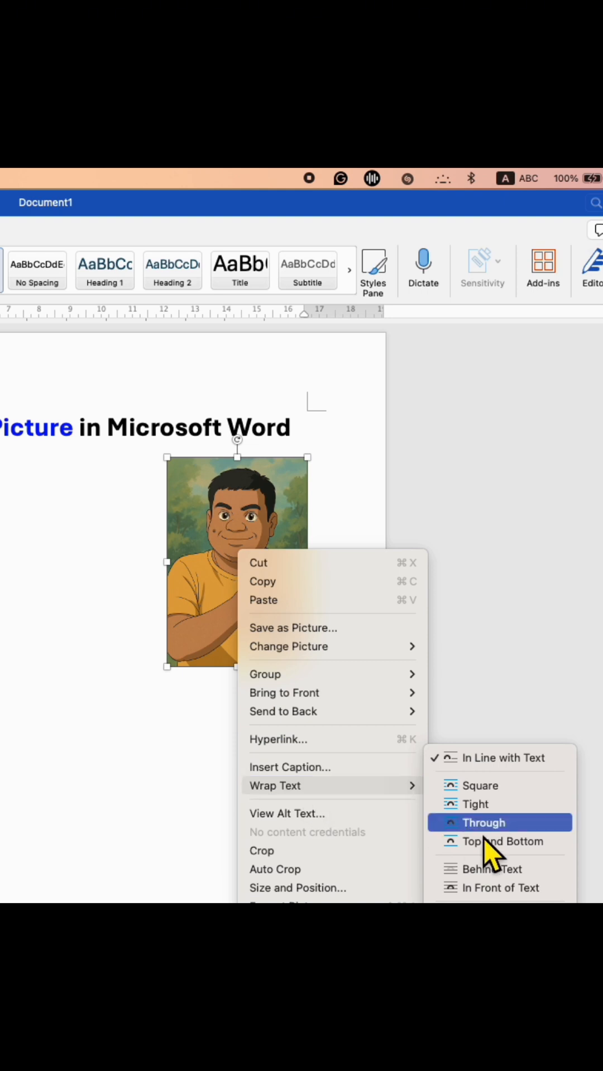
{"action": "mouse_move", "coordinate": [499, 888]}
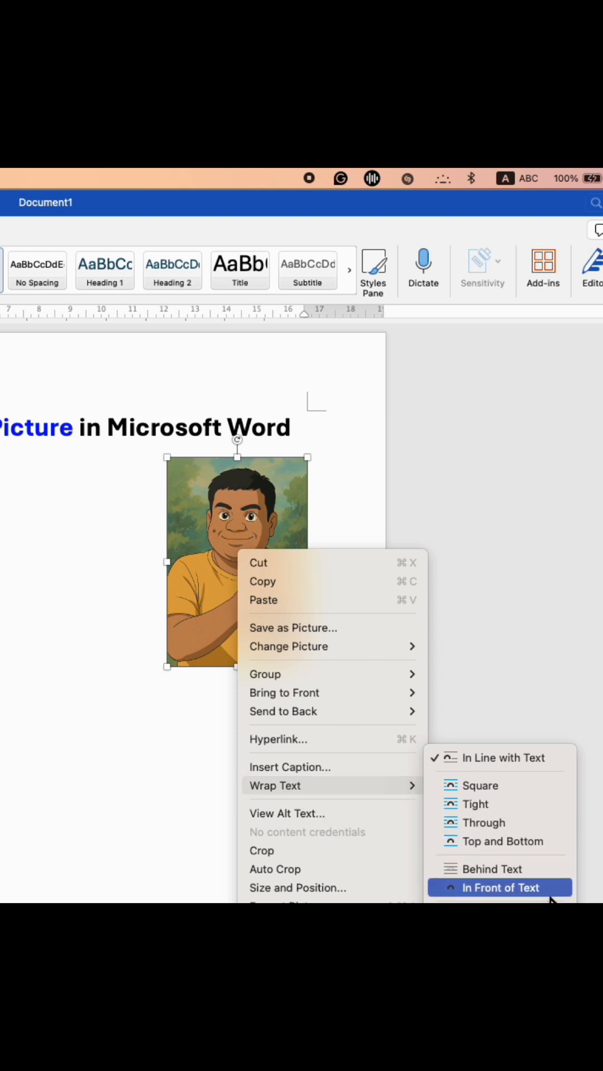
{"action": "left_click", "coordinate": [505, 888]}
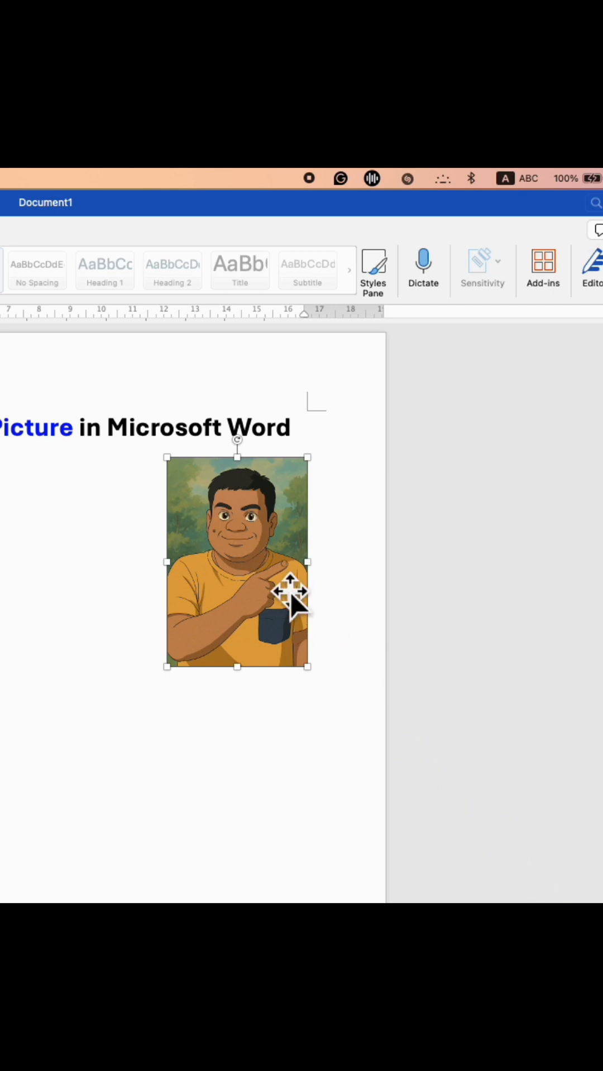
{"action": "mouse_move", "coordinate": [243, 567]}
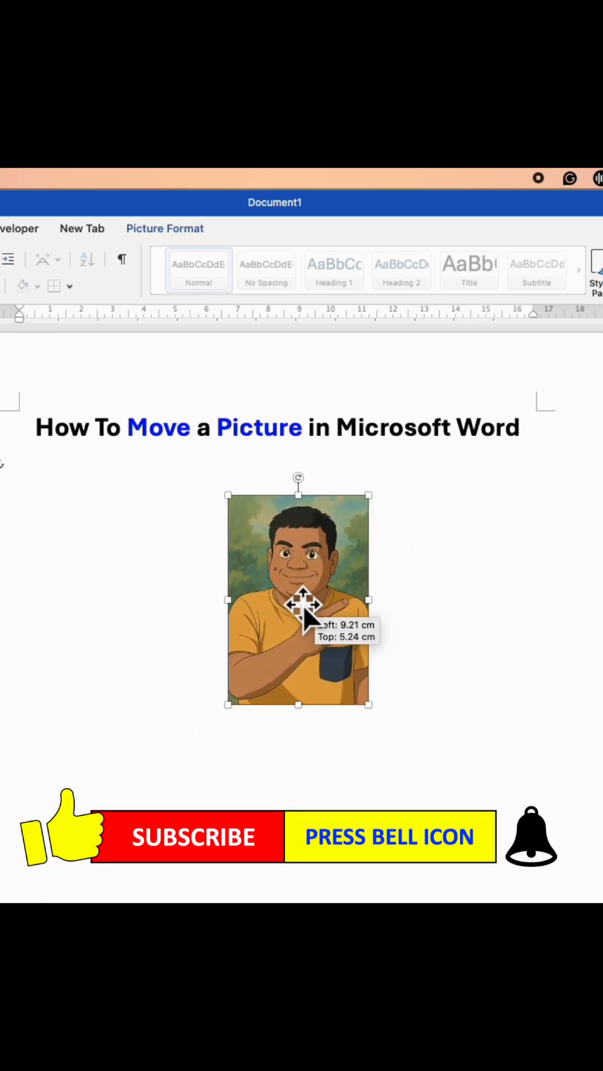
- Deselect the cartoon picture to check its centered position under the title
{"action": "left_click", "coordinate": [535, 474]}
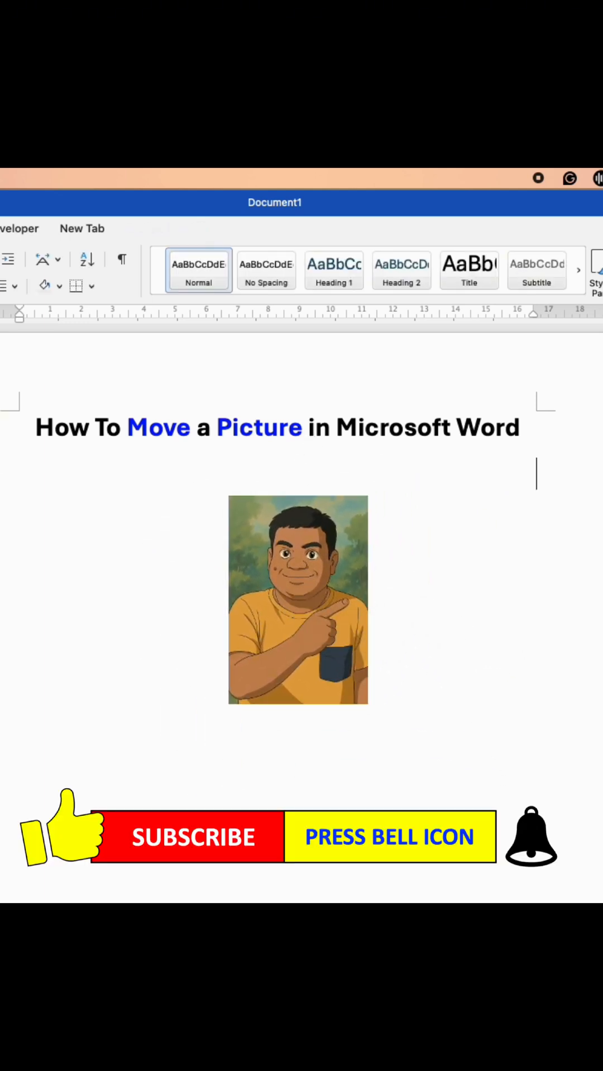